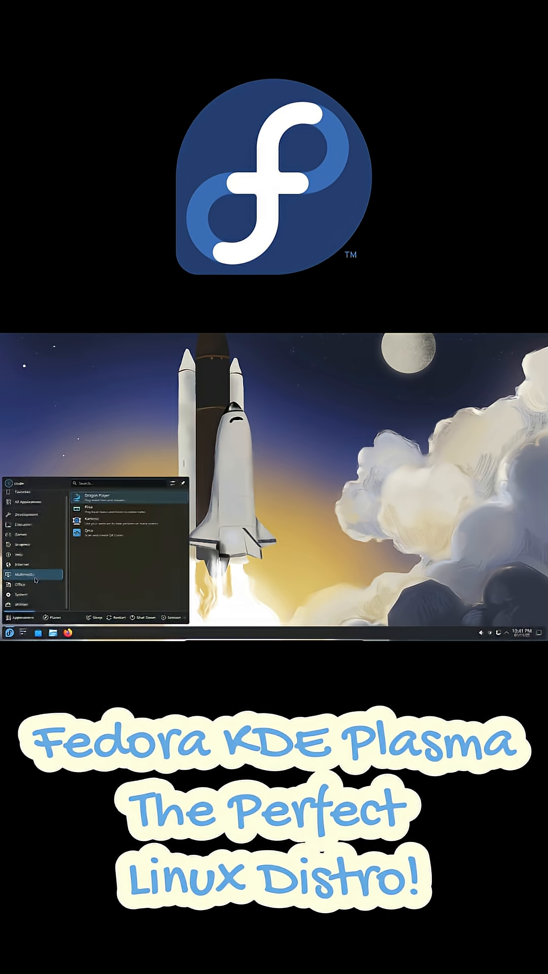
Browse the Multimedia category in the application launcher (Dragon Player, Elisa, Kamoso).
left_click(22, 605)
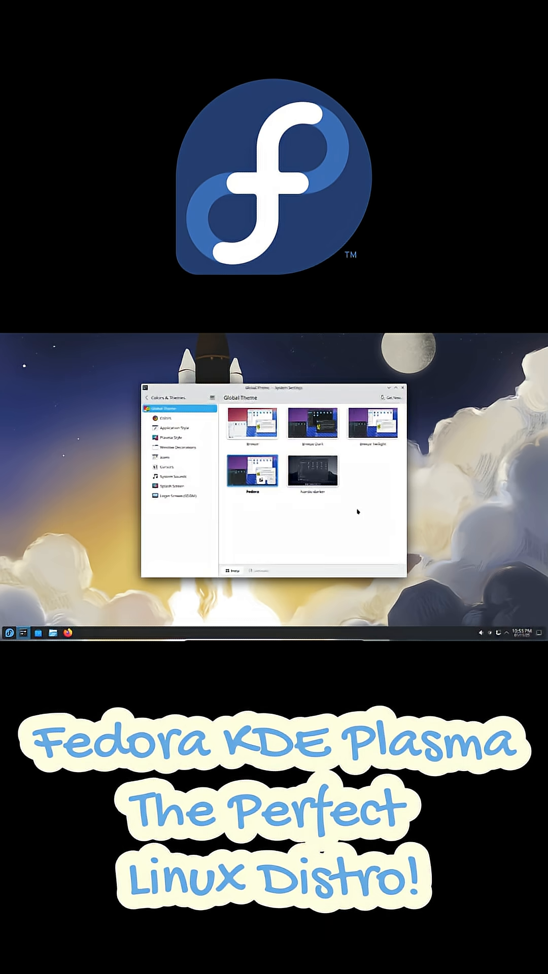
Apply the Nordic-darker global theme and confirm the change.
left_click(312, 471)
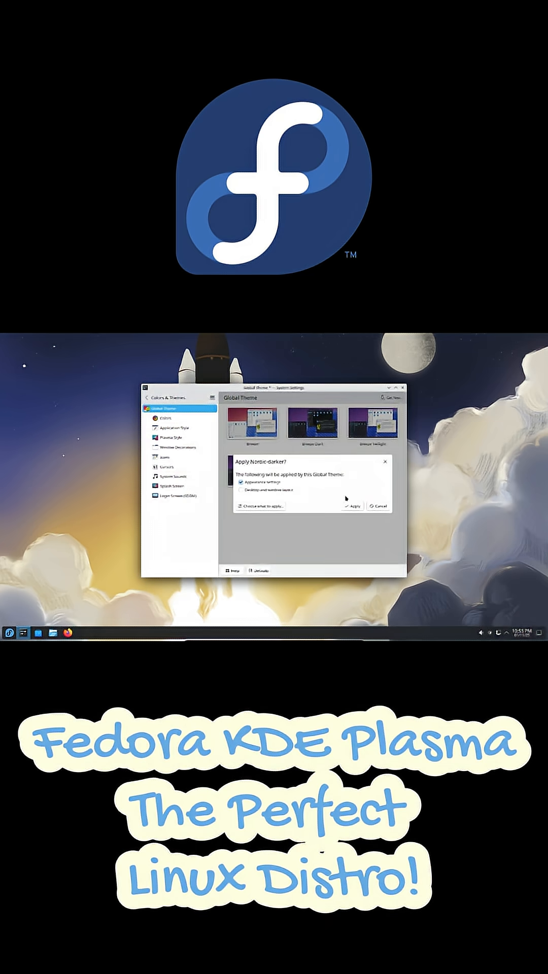
left_click(353, 506)
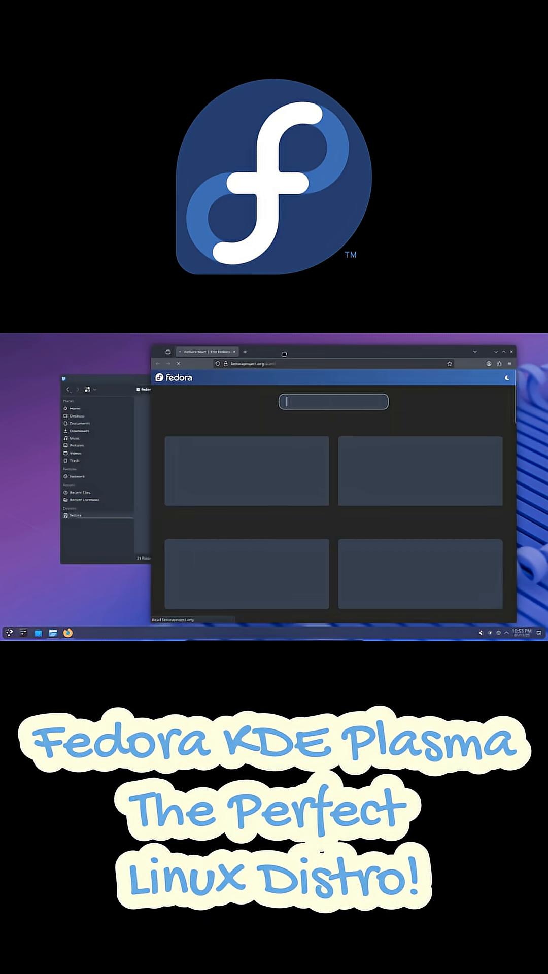
Reopen the application launcher over the dark-styled Fedora start page.
left_click(6, 632)
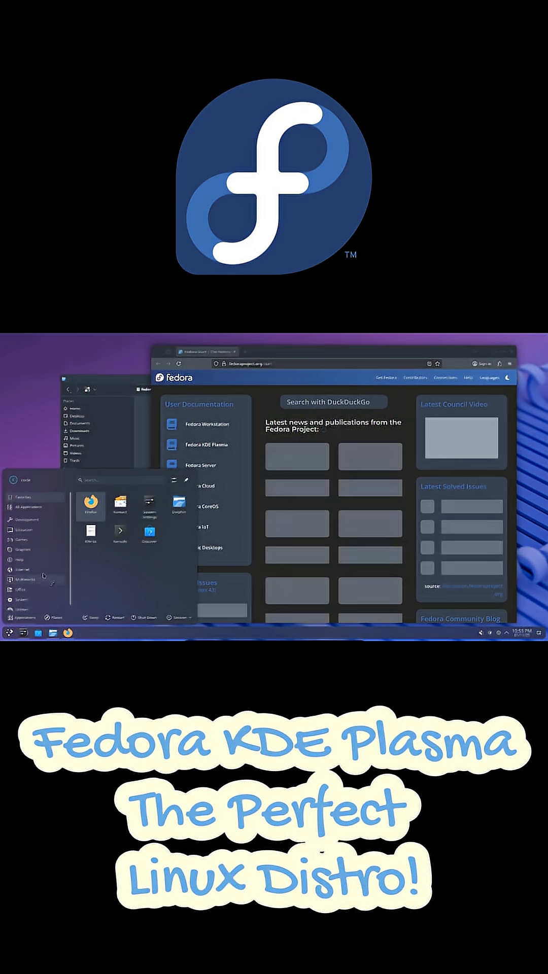